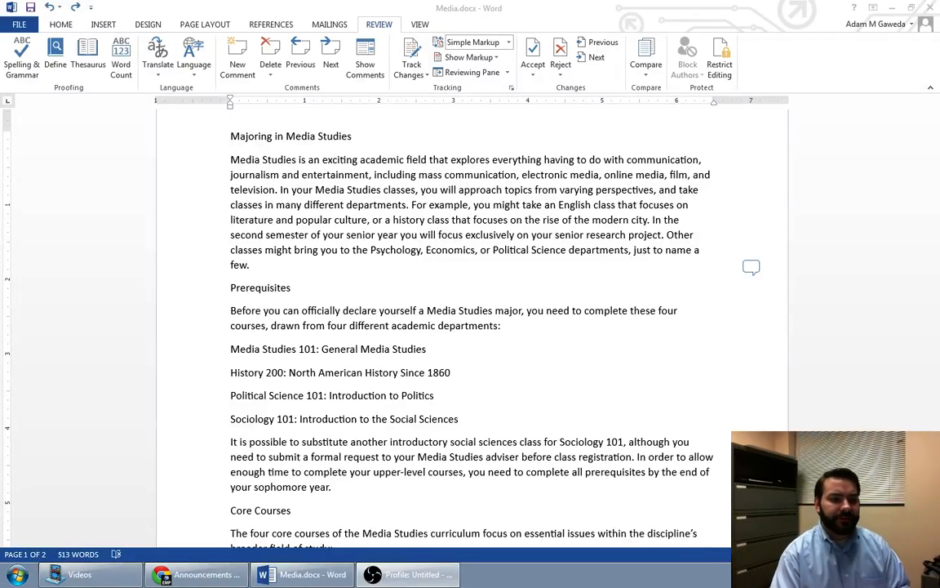
mouse_move(241, 332)
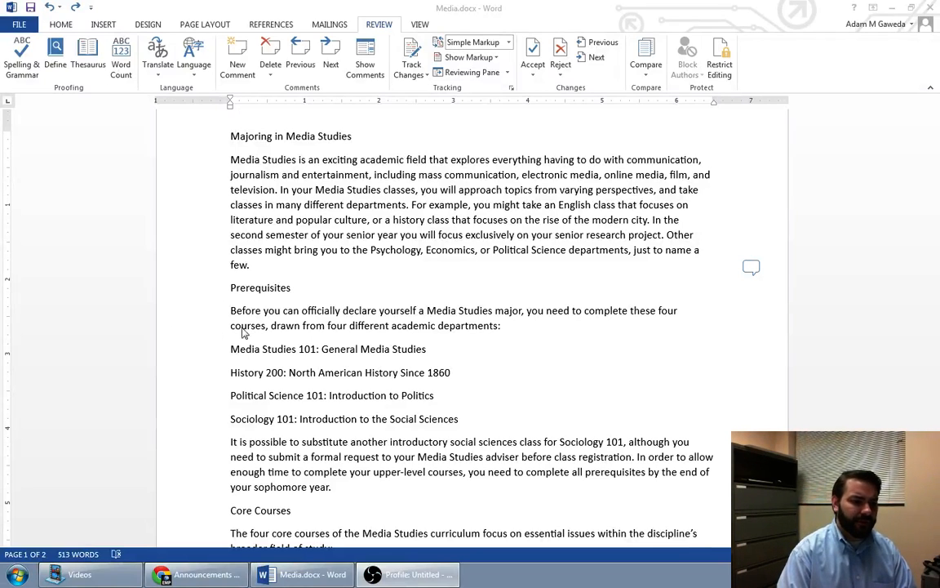
mouse_move(398, 270)
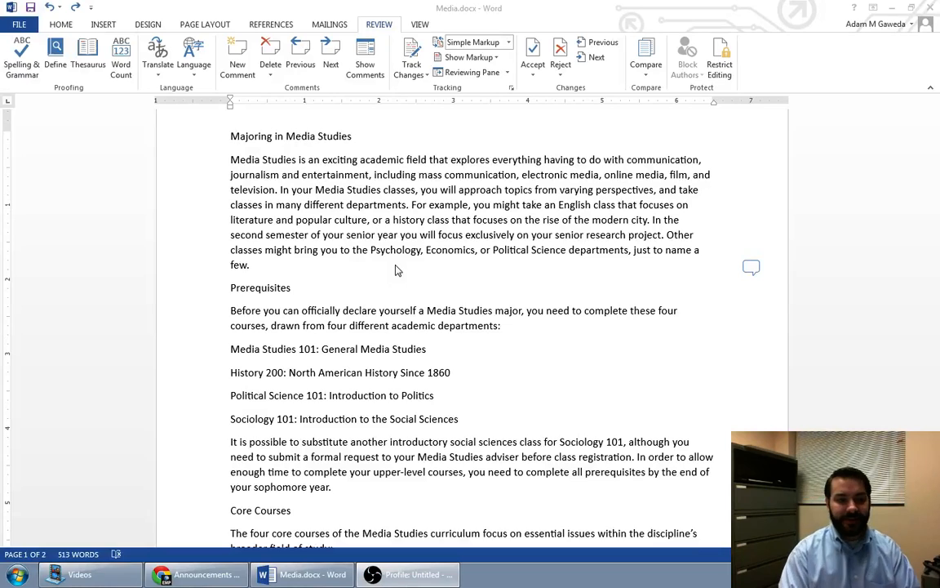
Select the four prerequisite lines from Media Studies 101 to Sociology 101.
left_click_drag(230, 349, 450, 372)
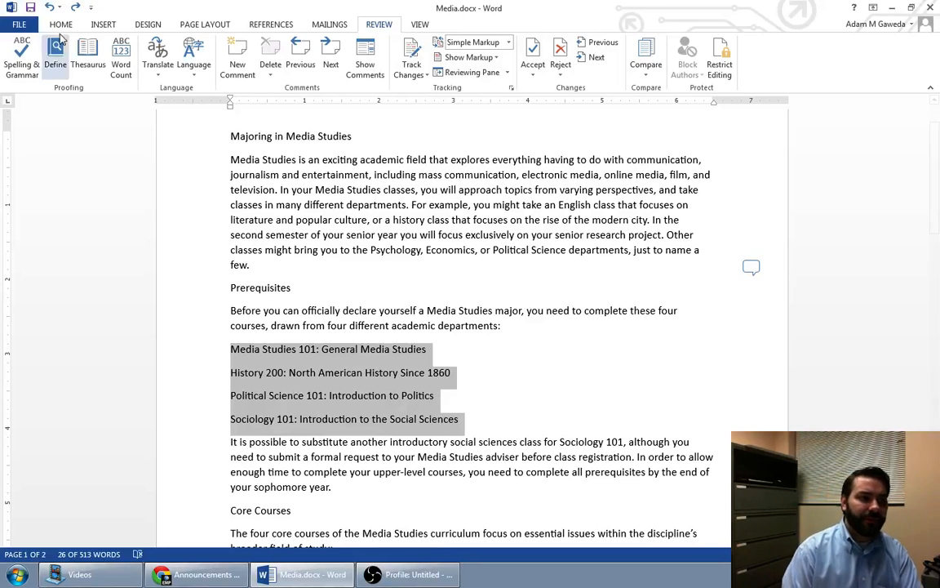
Apply bullets to the four selected prerequisite courses from the Home ribbon.
left_click(61, 25)
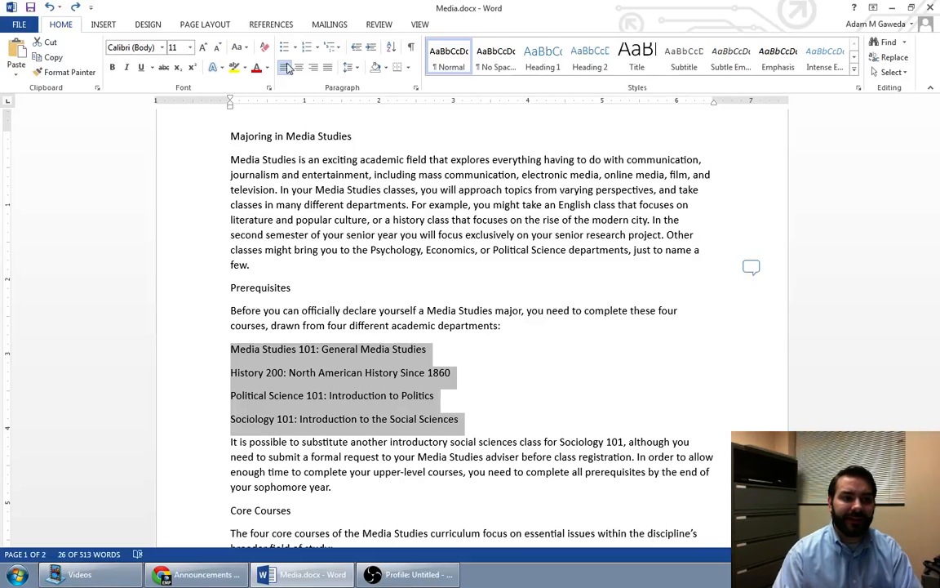
mouse_move(284, 48)
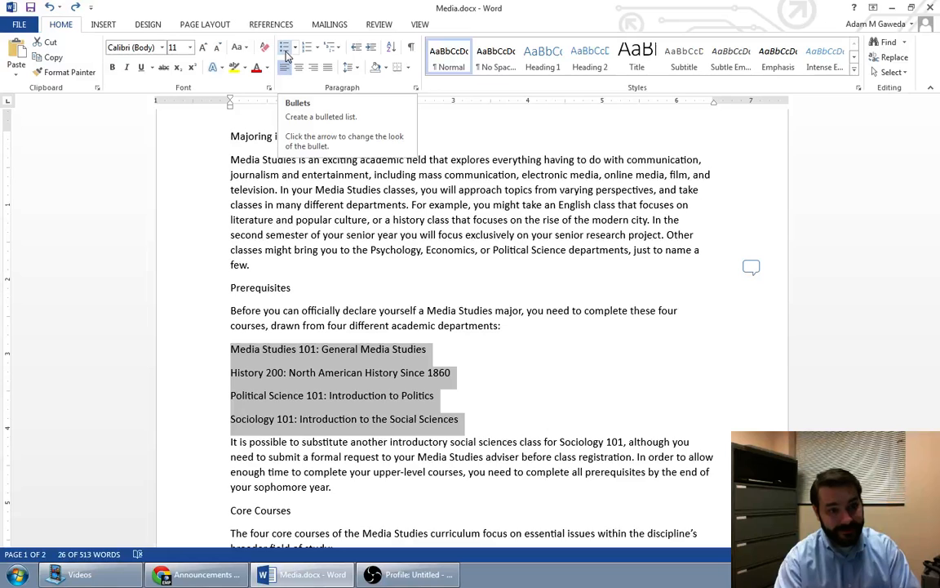
left_click(284, 46)
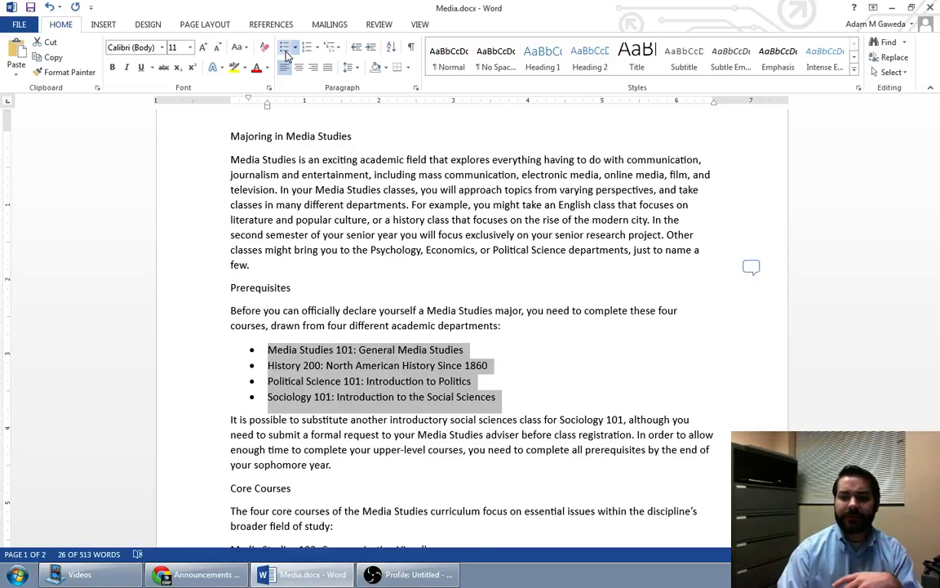
Bullet the seven Core Courses lines from Media Studies 102 through 402.
scroll("down", 3)
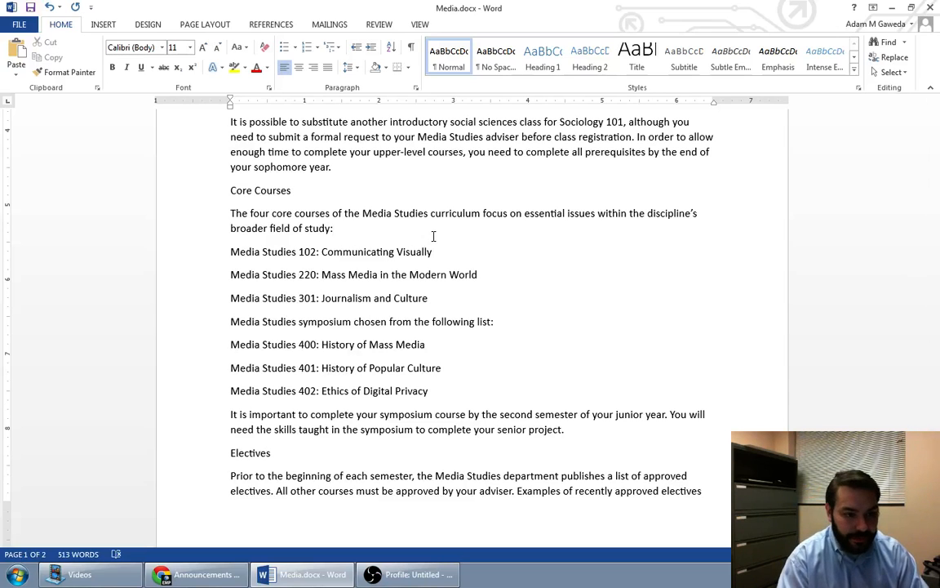
left_click(333, 228)
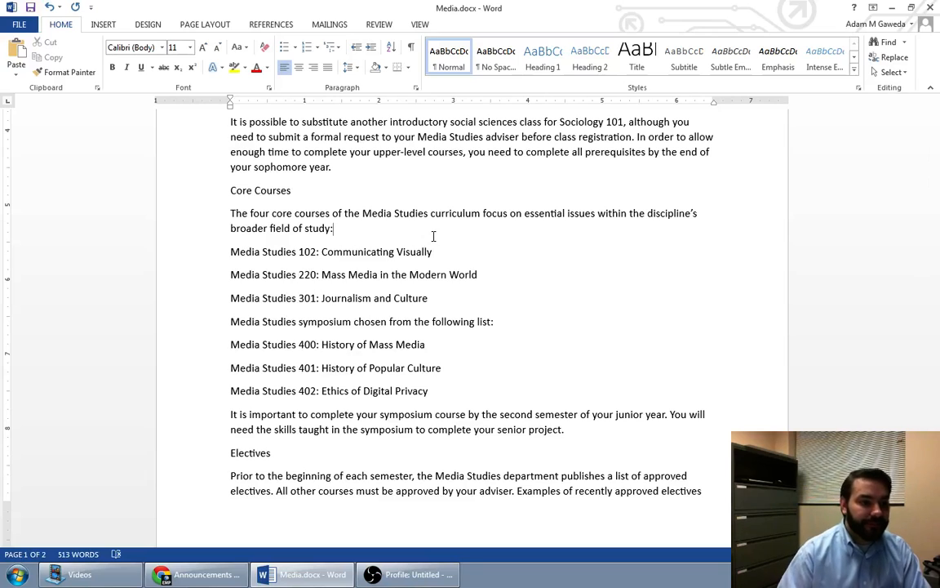
left_click_drag(231, 251, 427, 298)
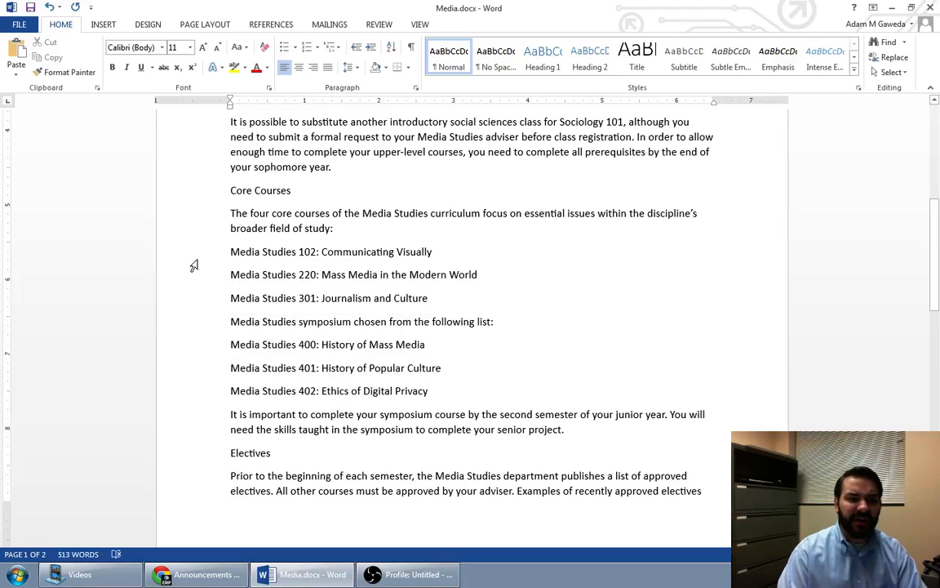
left_click_drag(231, 252, 428, 390)
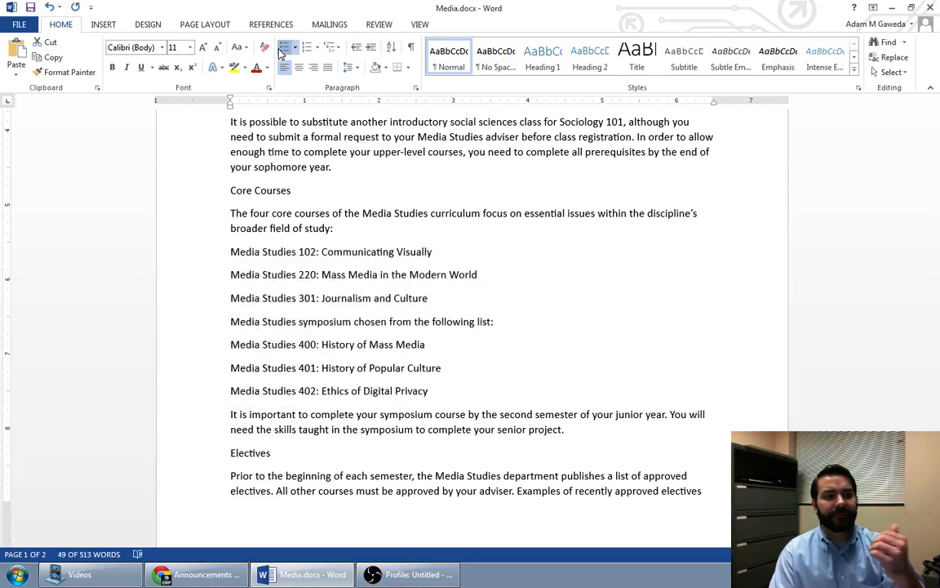
left_click(284, 46)
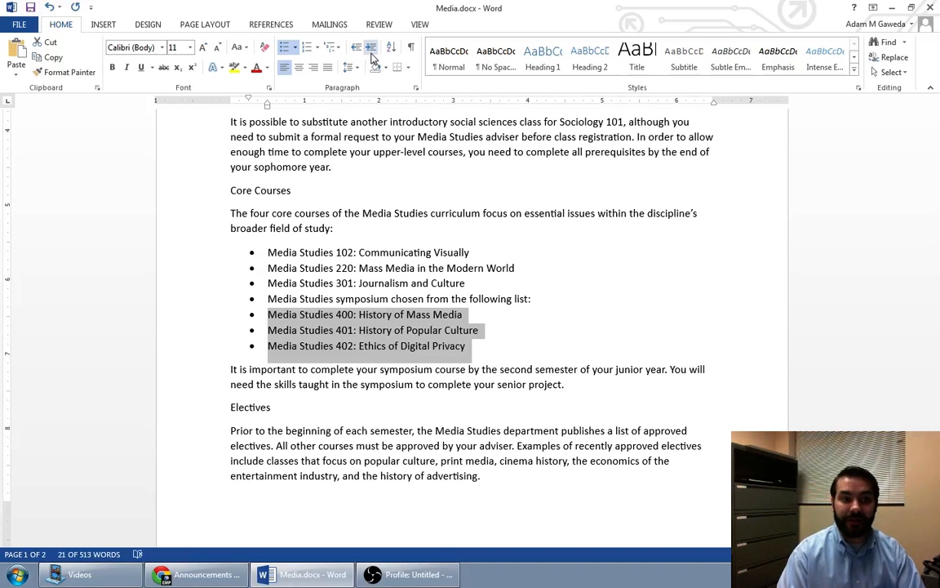
mouse_move(371, 45)
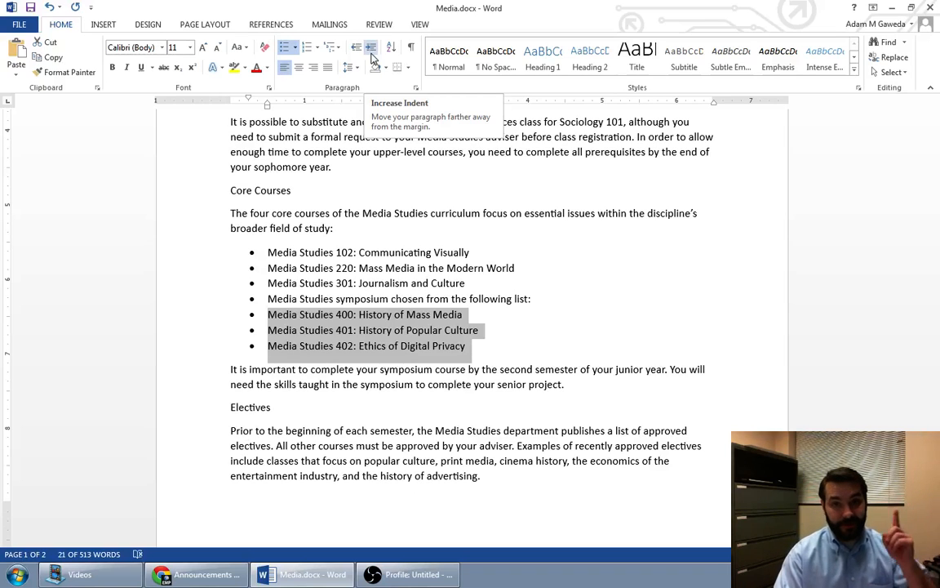
Indent Media Studies 400, 401 and 402 one level below the symposium line.
left_click(371, 46)
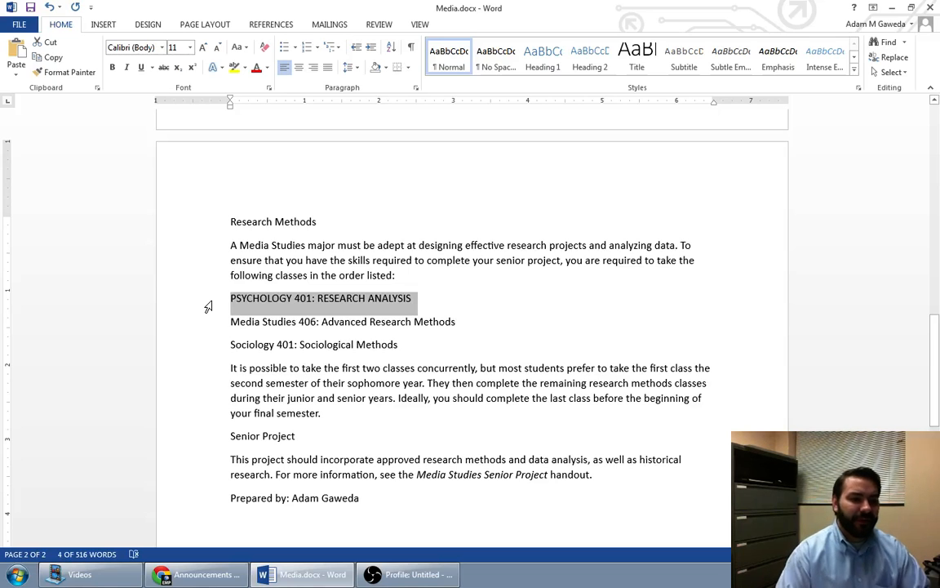
mouse_move(499, 316)
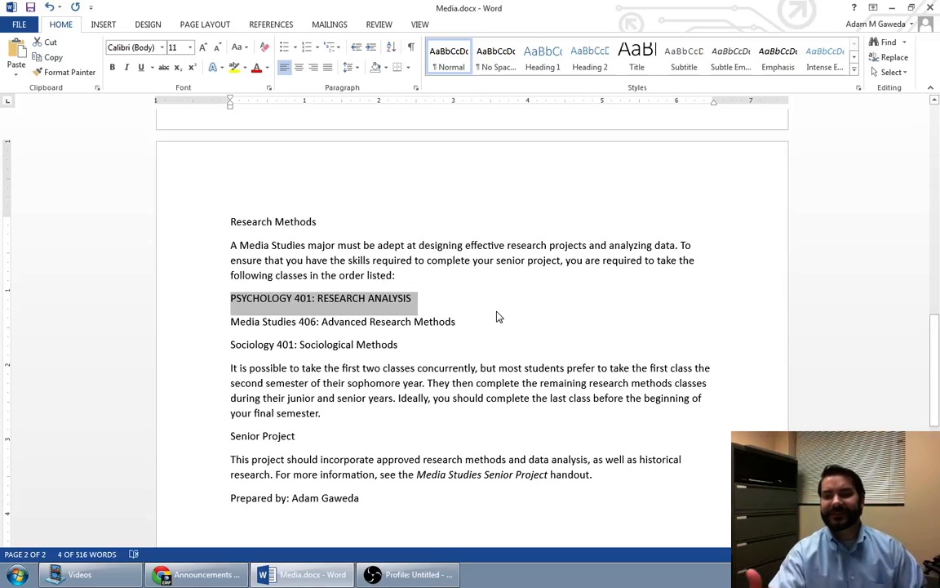
mouse_move(473, 141)
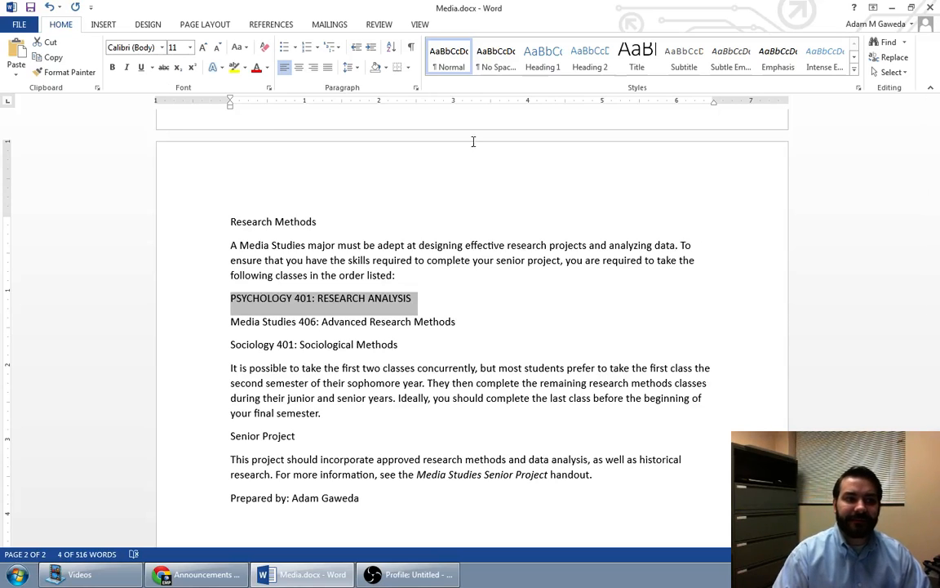
mouse_move(239, 46)
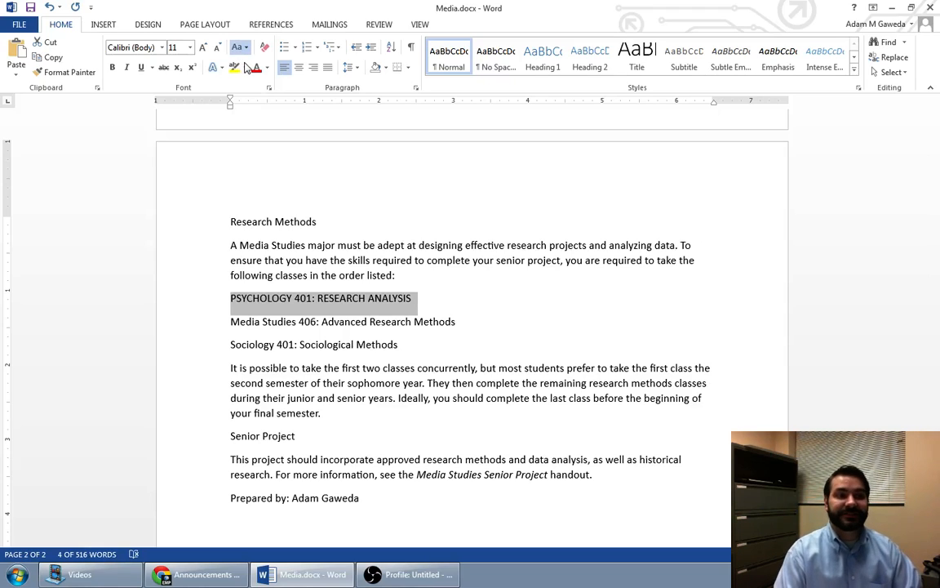
mouse_move(251, 121)
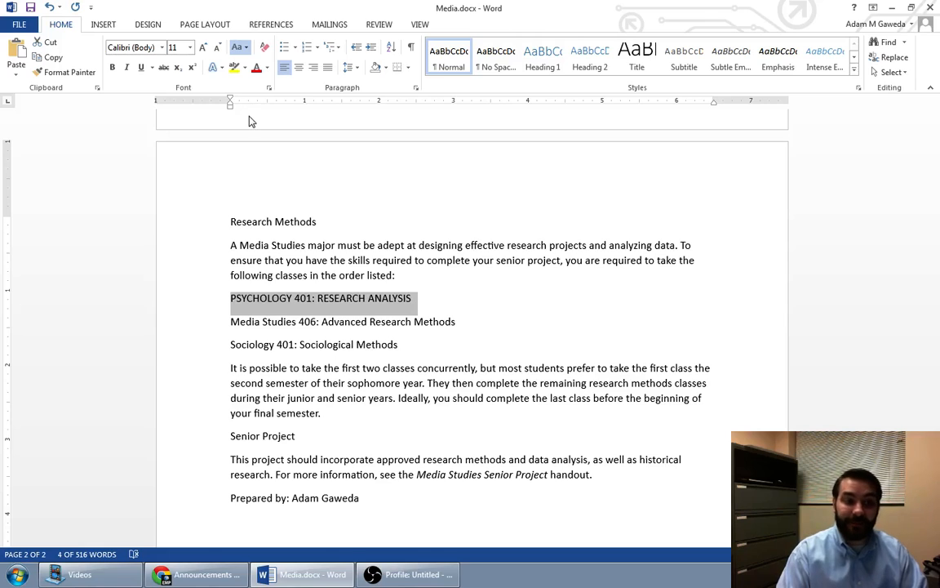
mouse_move(255, 122)
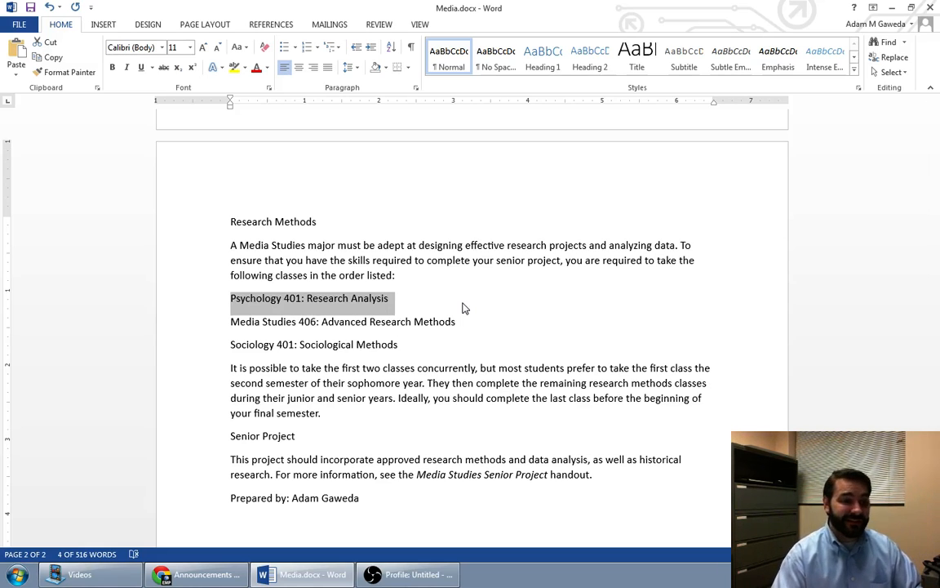
mouse_move(405, 349)
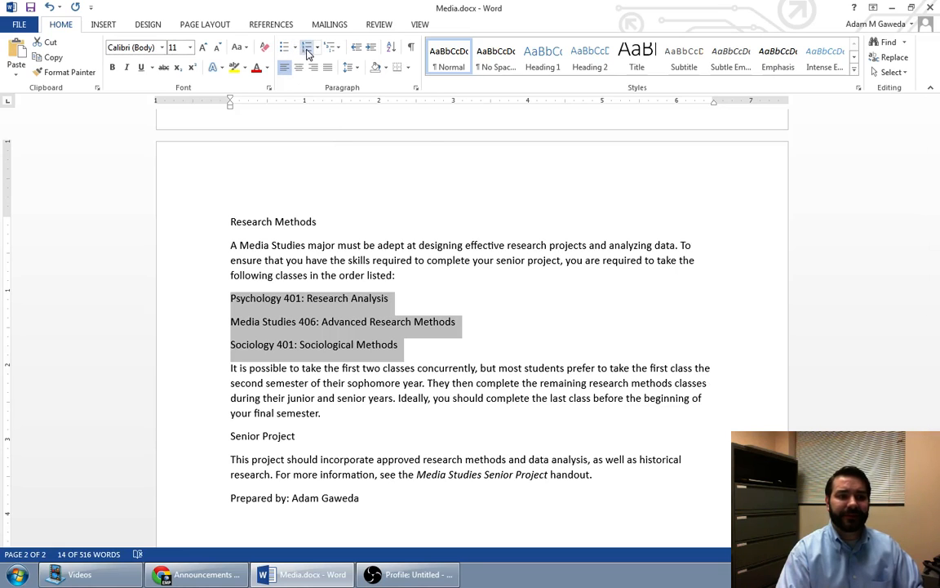
mouse_move(307, 46)
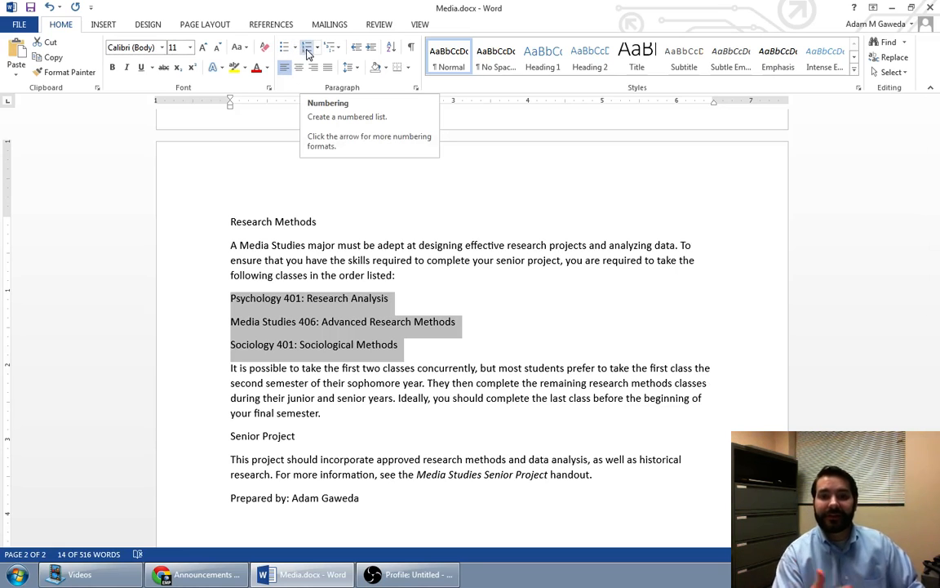
Number the three Research Methods classes 1 through 3.
left_click(307, 46)
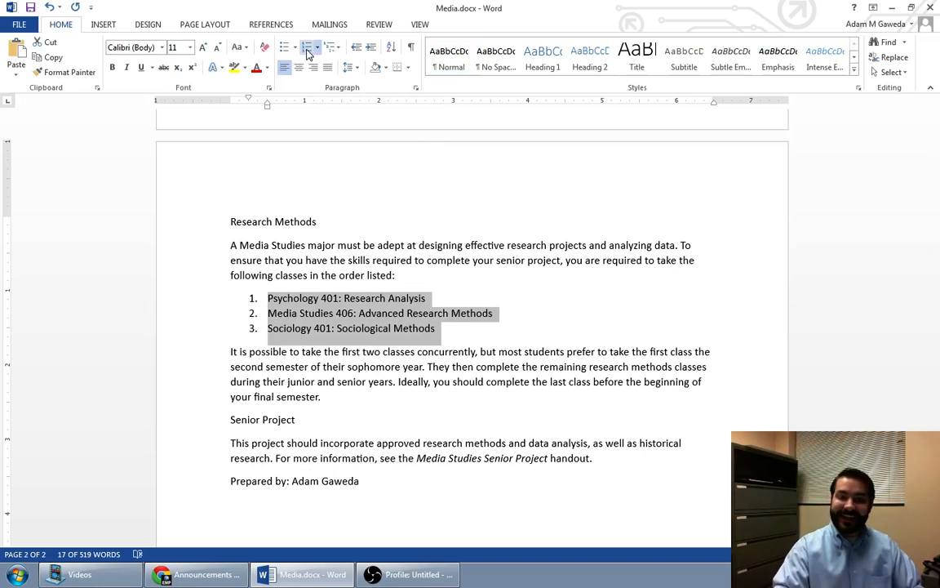